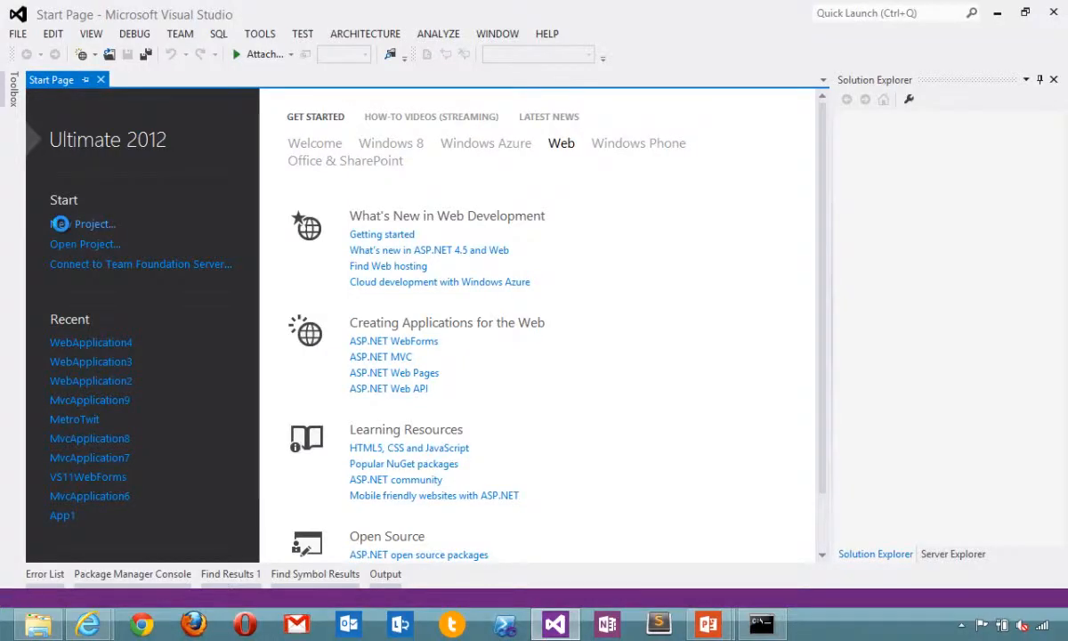
- Create a new Visual C# ASP.NET Web Forms Application project, WebApplication5
click(93, 224)
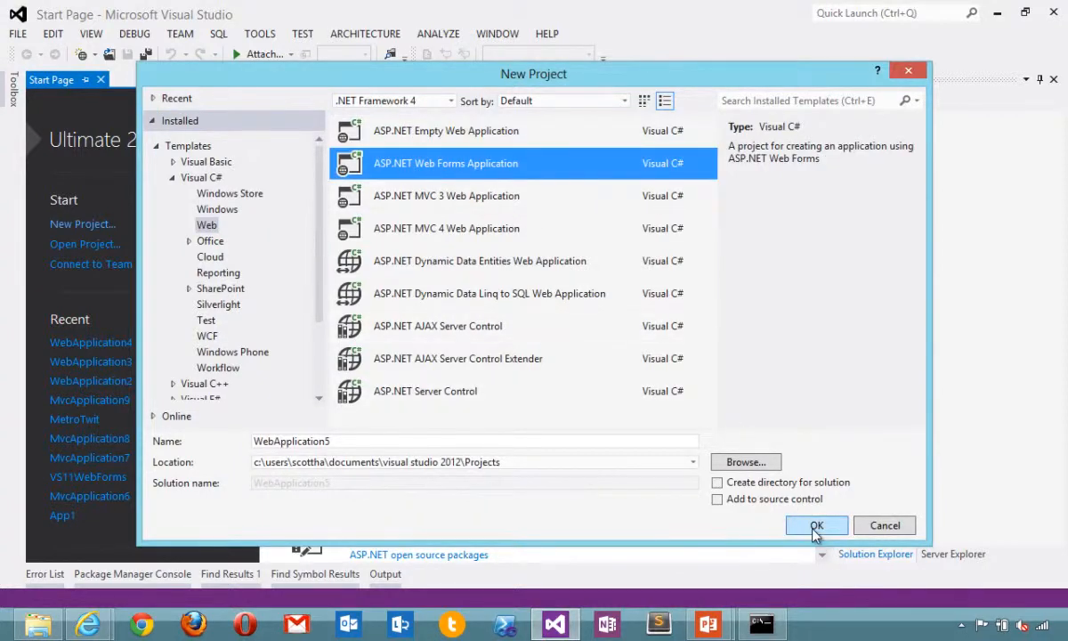
click(815, 525)
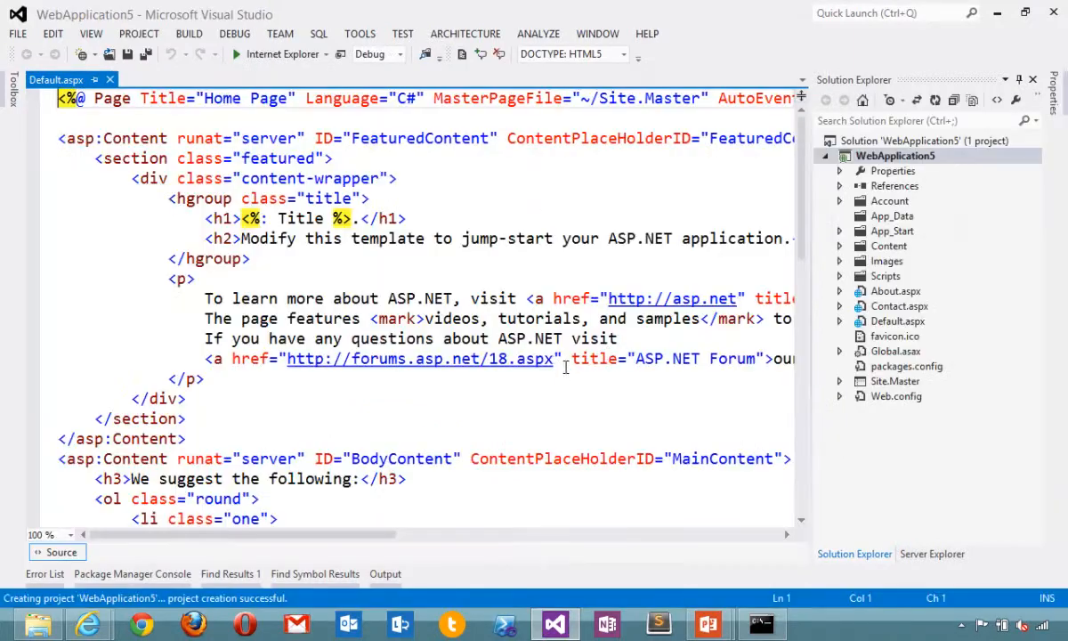
- Review the commented-out RegisterOpenAuth logins in App_Start/AuthConfig.cs, then run the site
click(840, 231)
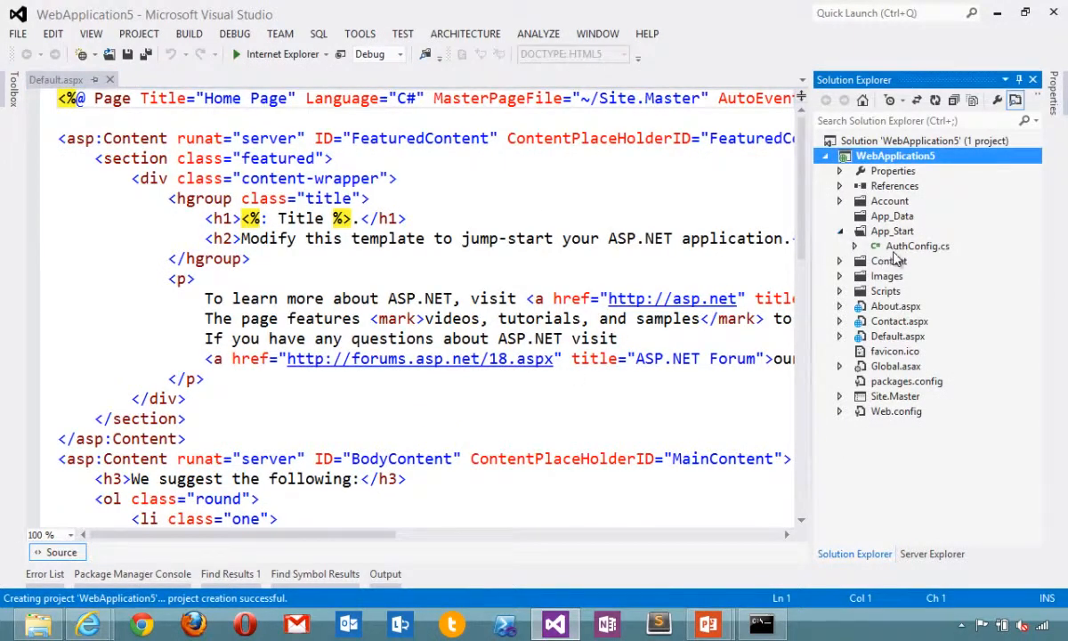
click(916, 245)
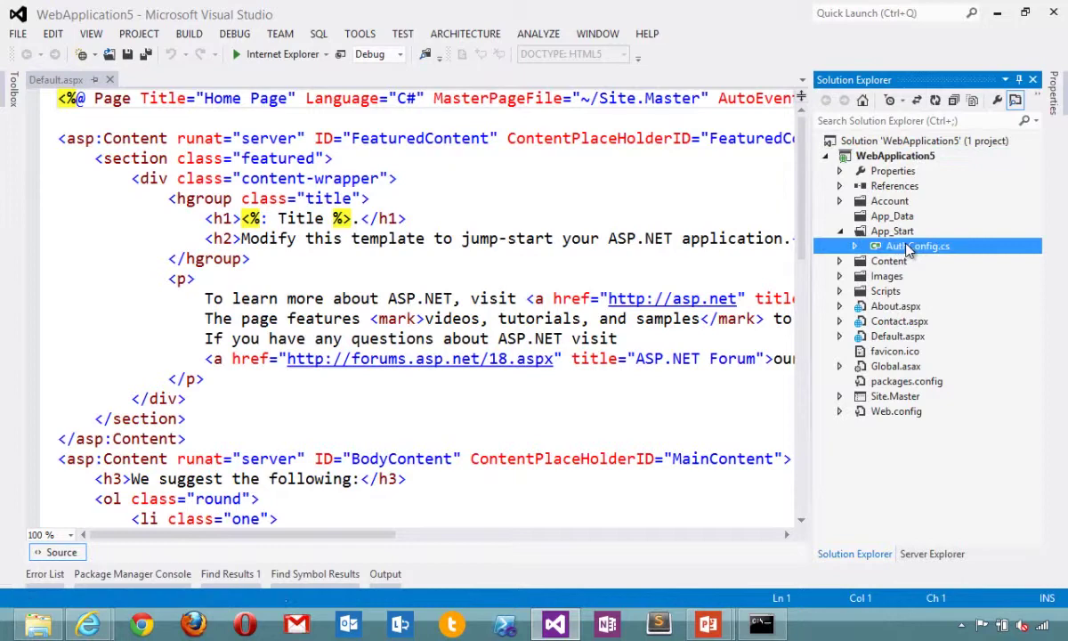
double_click(916, 245)
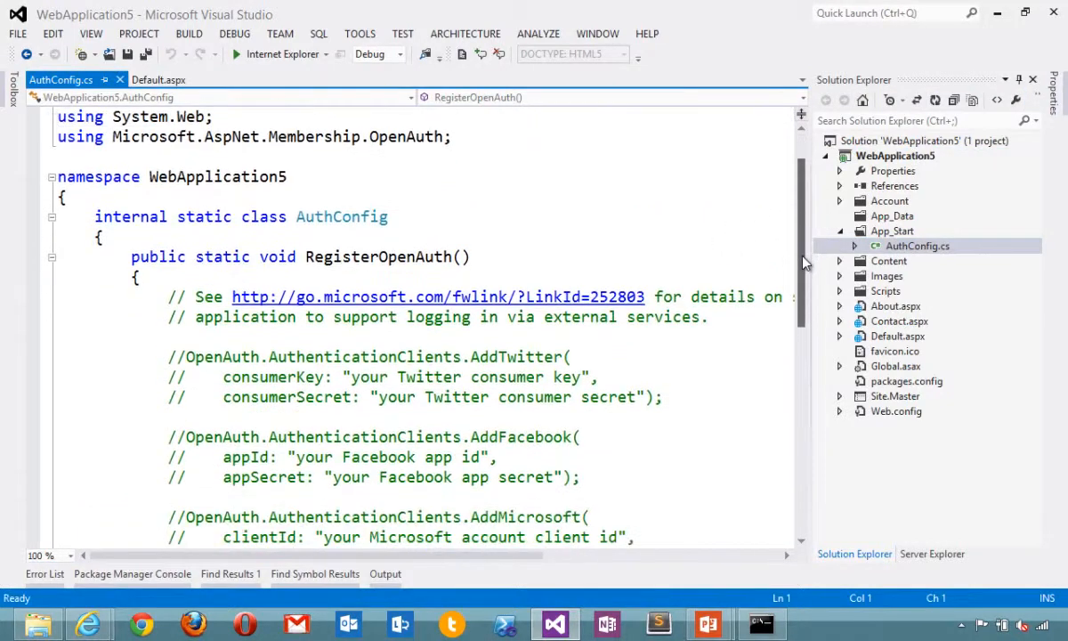
scroll(down, 3)
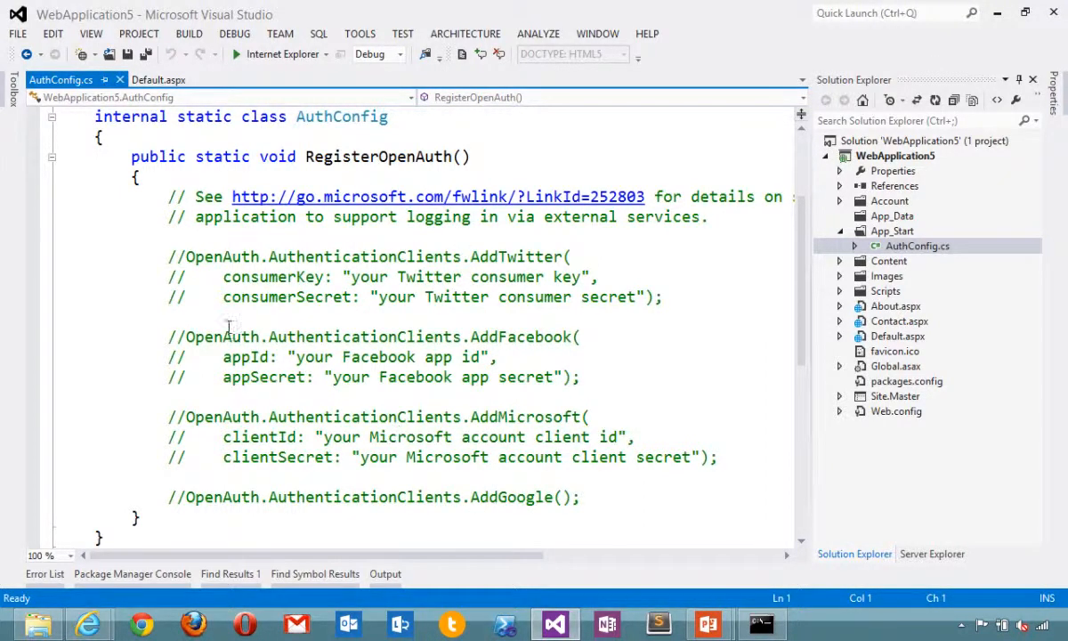
click(167, 316)
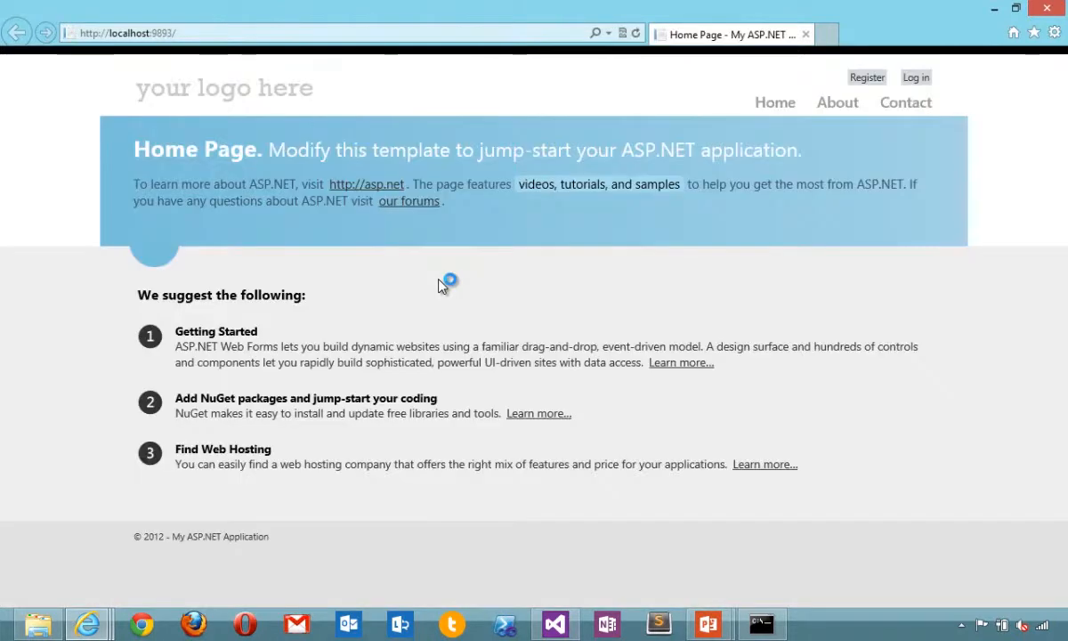
mouse_move(881, 86)
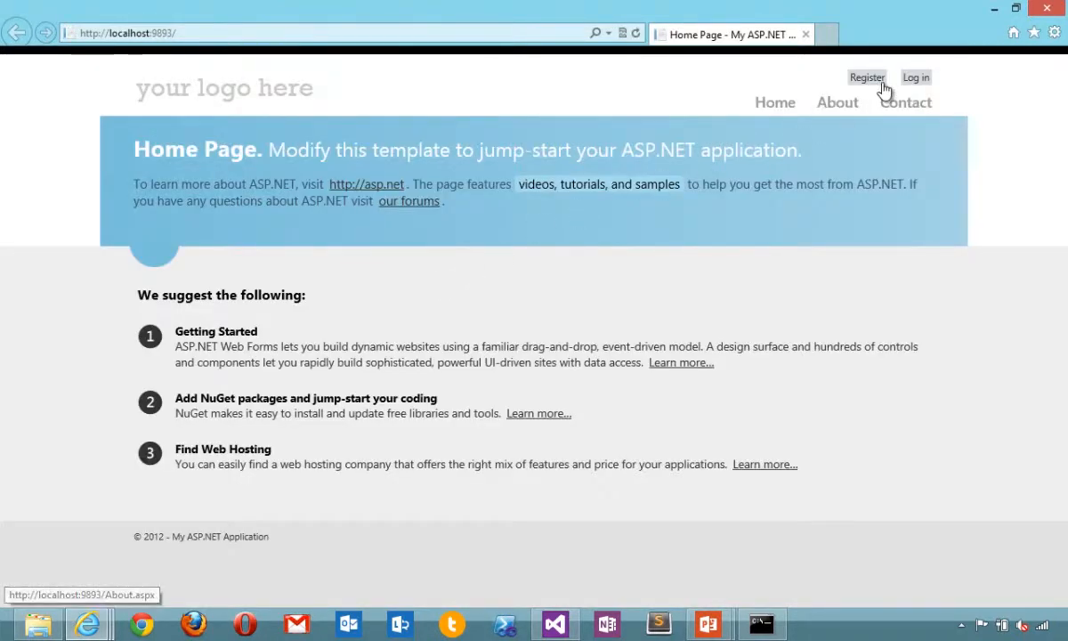
- Visit Register then Log in, which reports no external authentication services configured
click(866, 78)
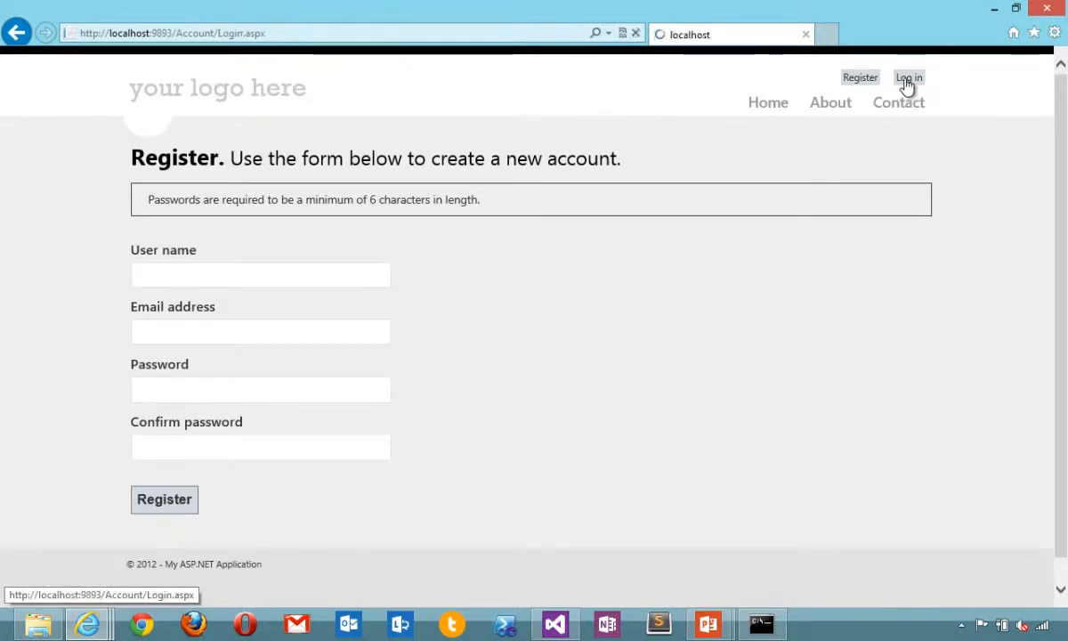
click(909, 78)
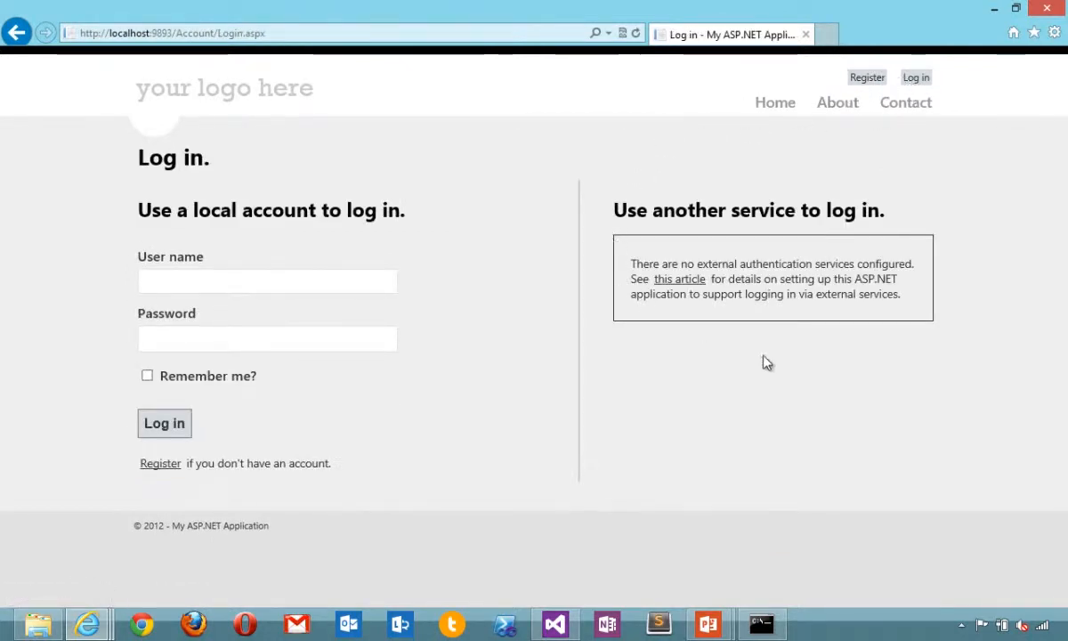
mouse_move(882, 310)
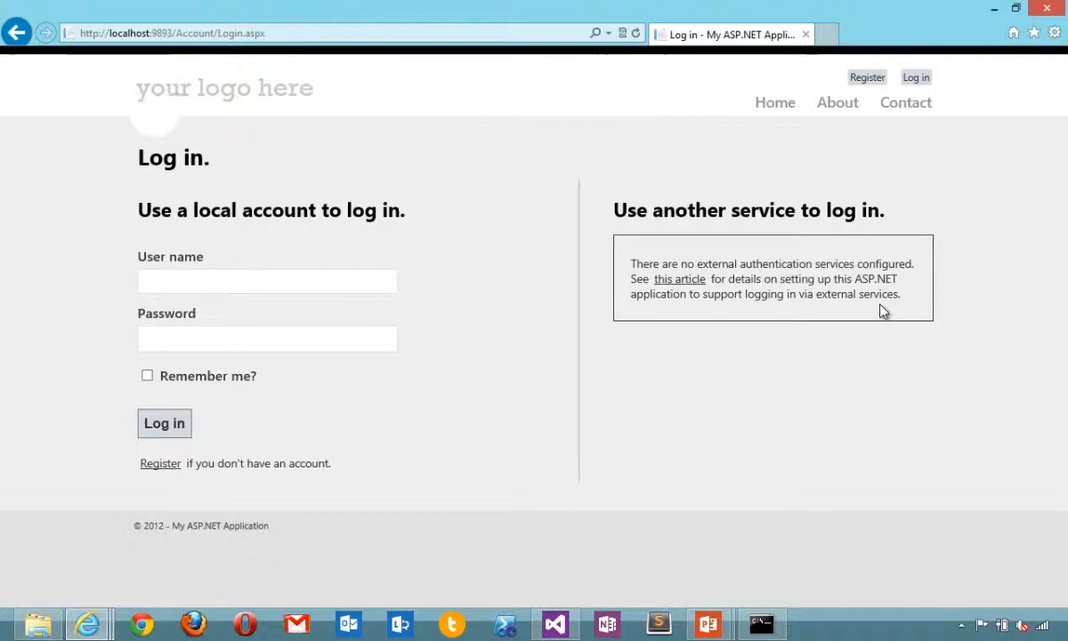
mouse_move(1035, 32)
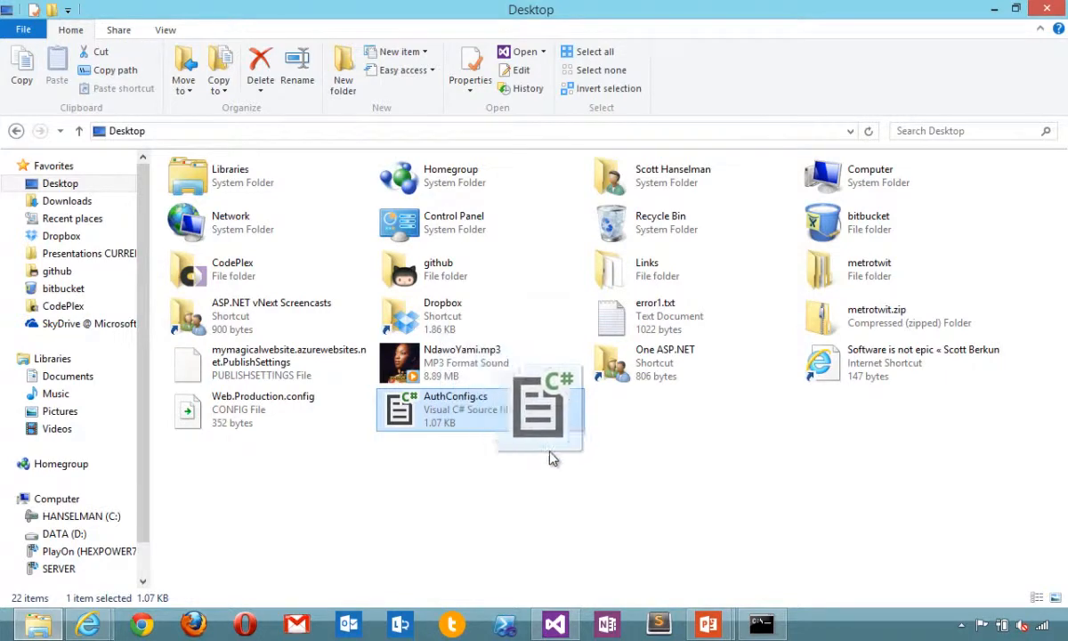
- Replace AuthConfig.cs with the prepared version, correct its namespace to WebApplication5, build and run
double_click(456, 409)
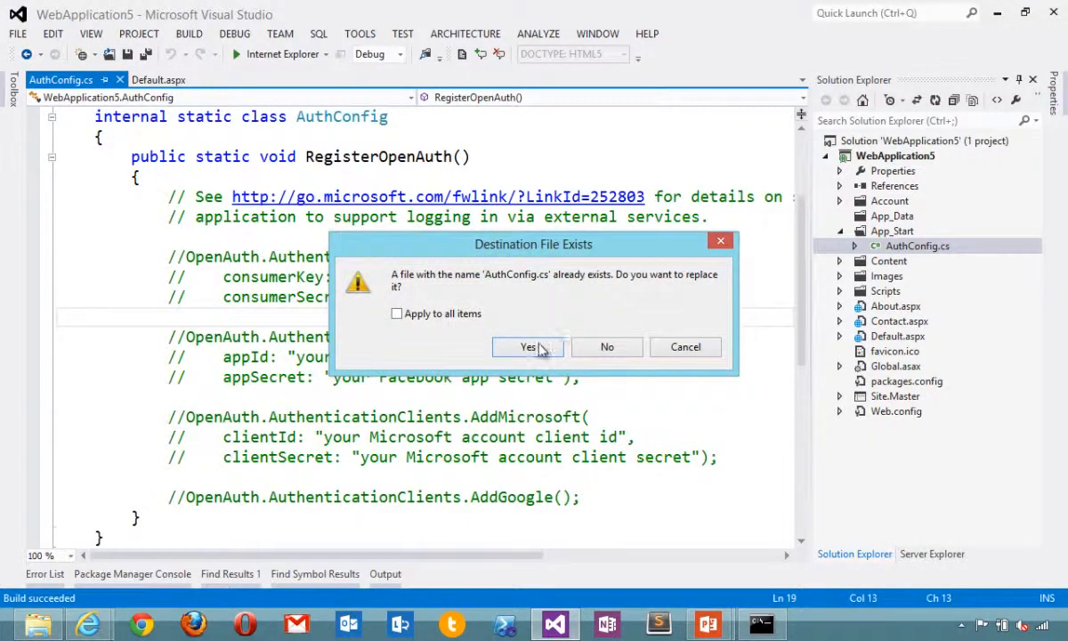
click(527, 345)
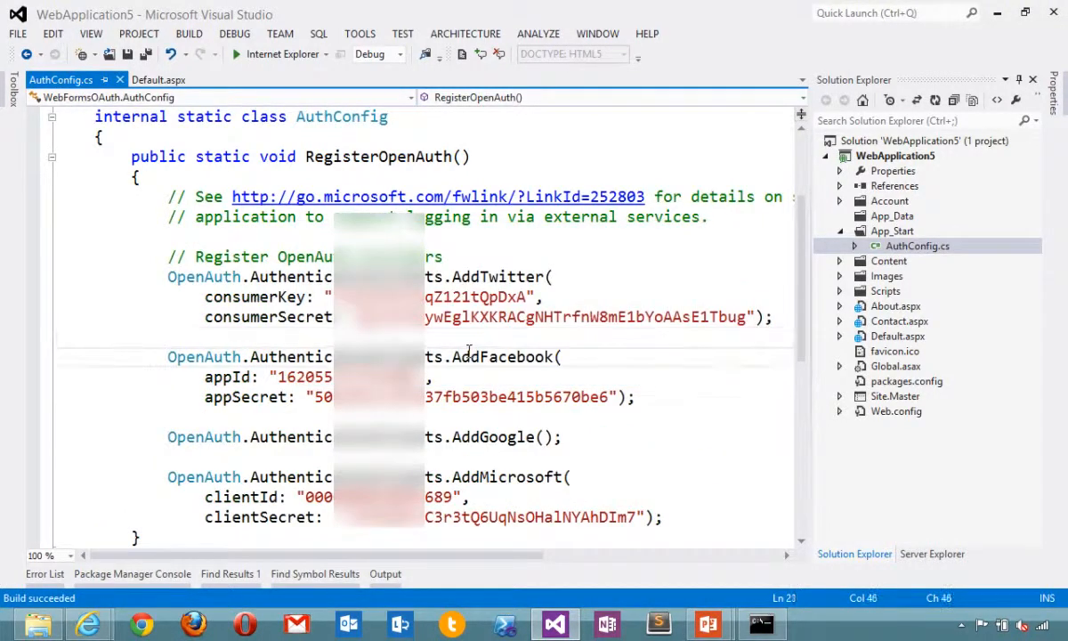
scroll(up, 3)
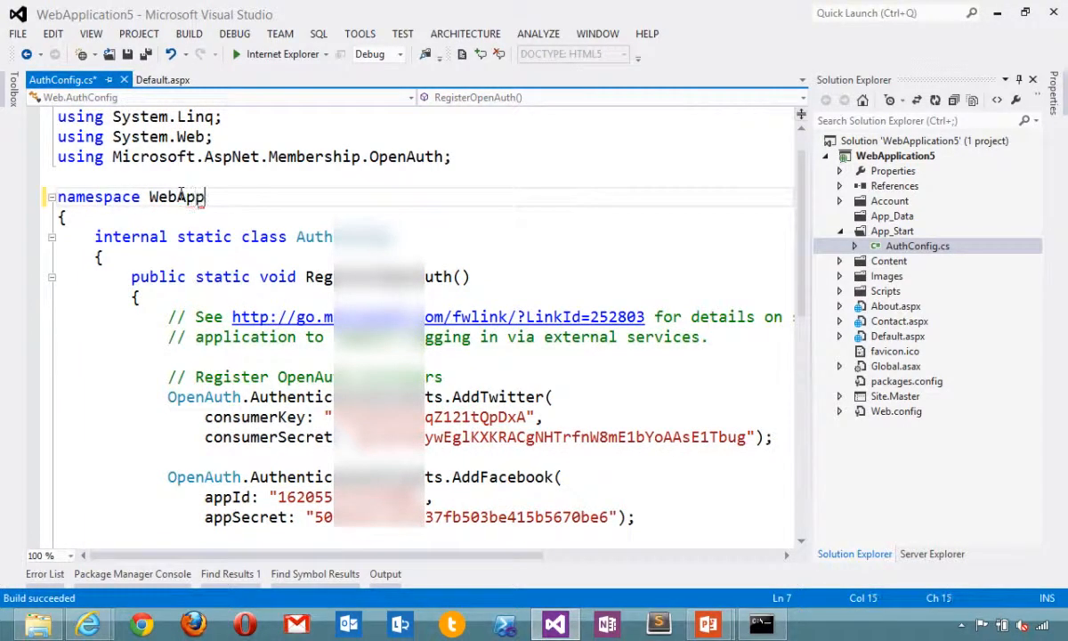
text(lication5)
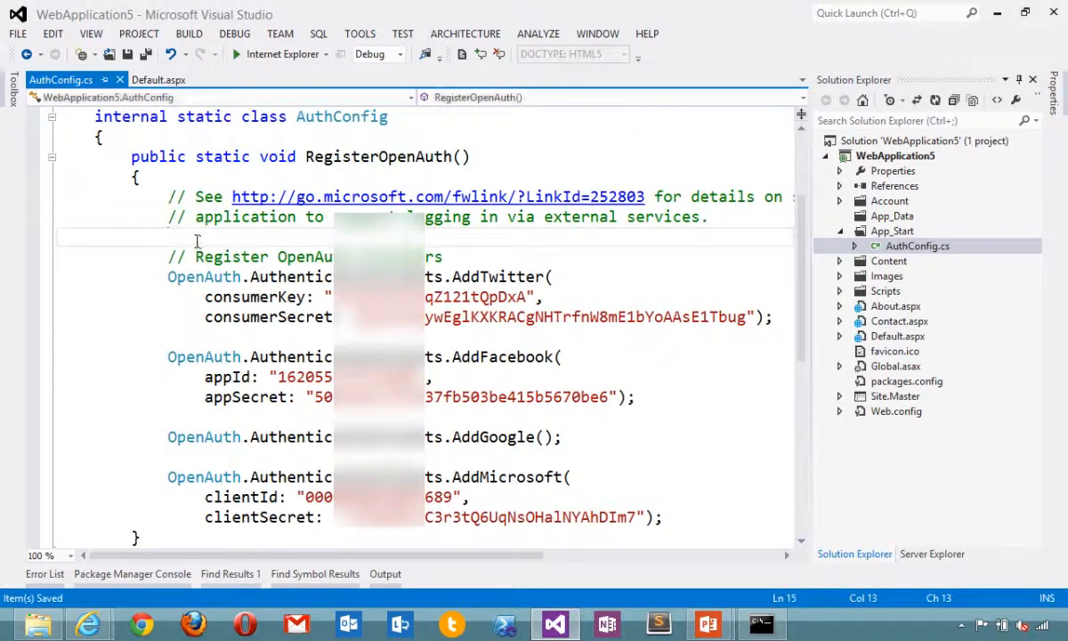
click(169, 238)
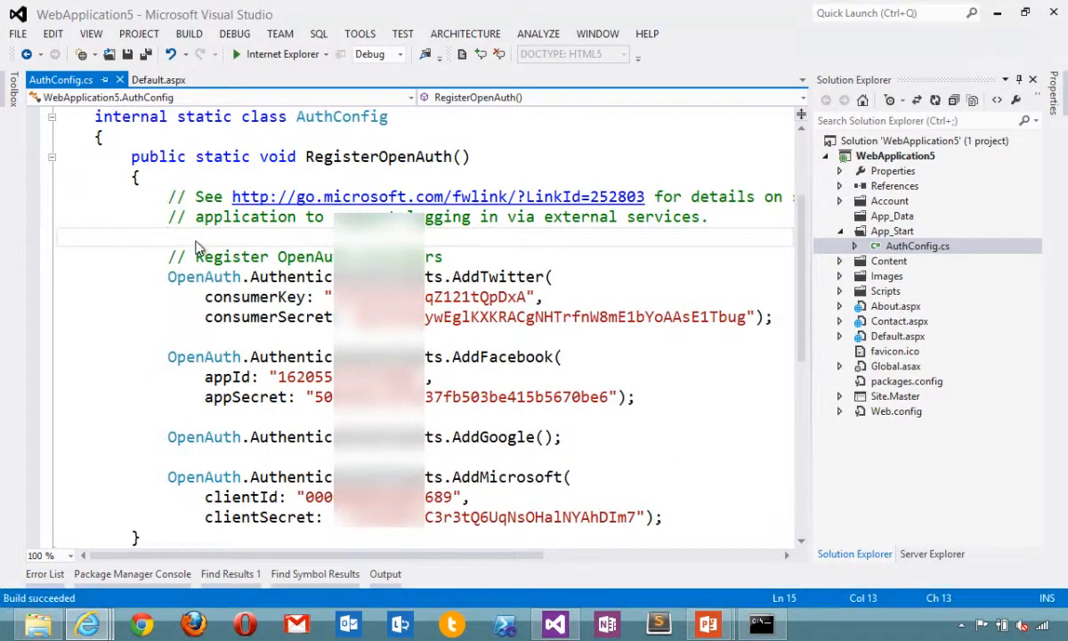
click(237, 54)
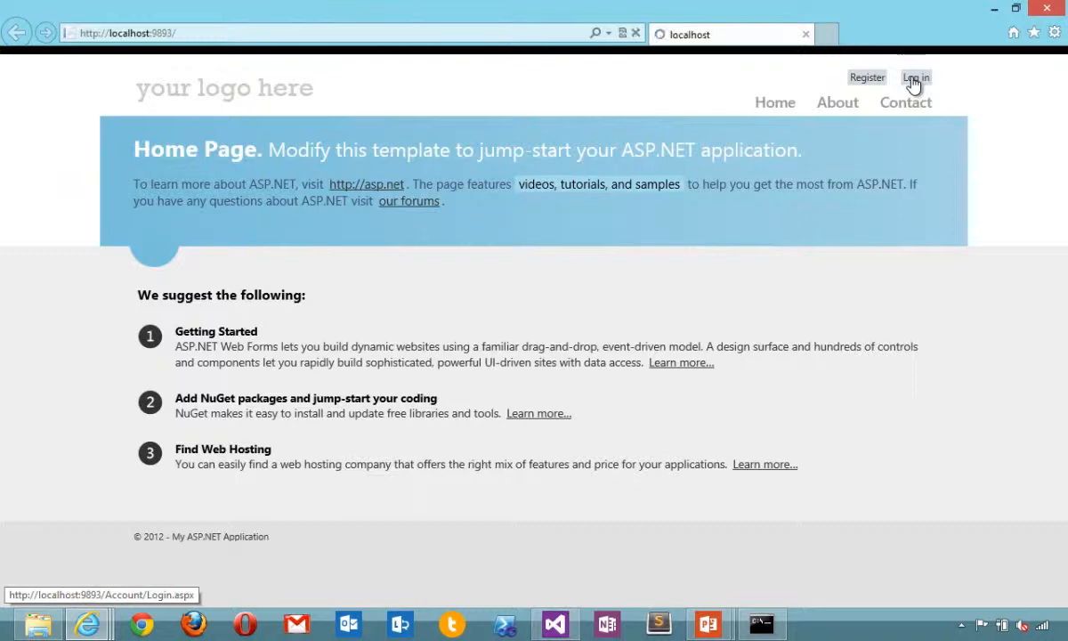
- Go to the Log in page now offering Twitter, Facebook, Google and Microsoft buttons
click(914, 78)
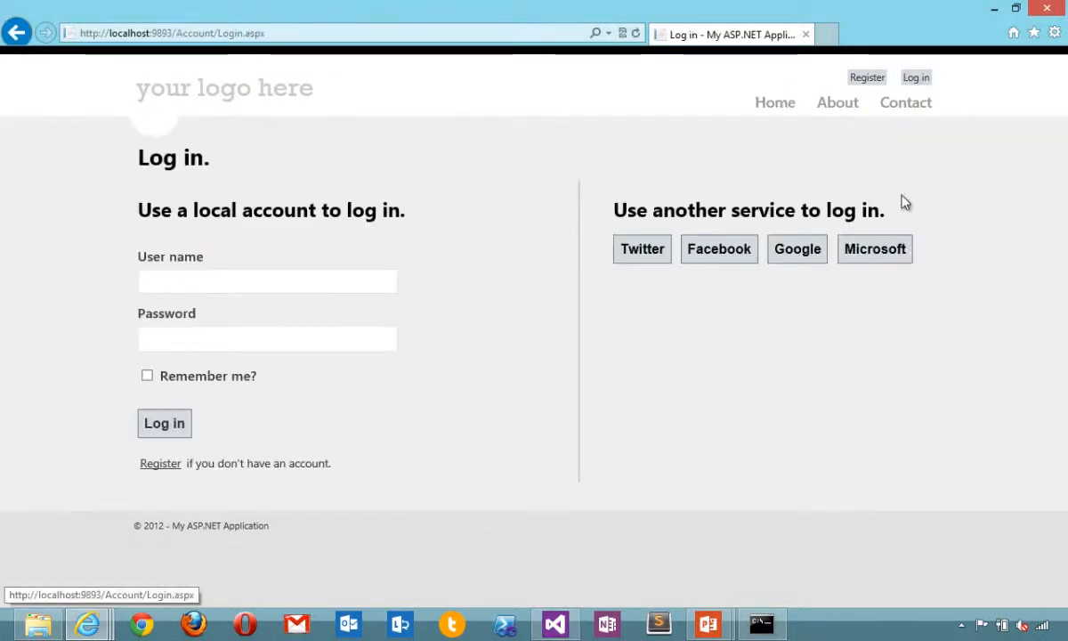
mouse_move(570, 264)
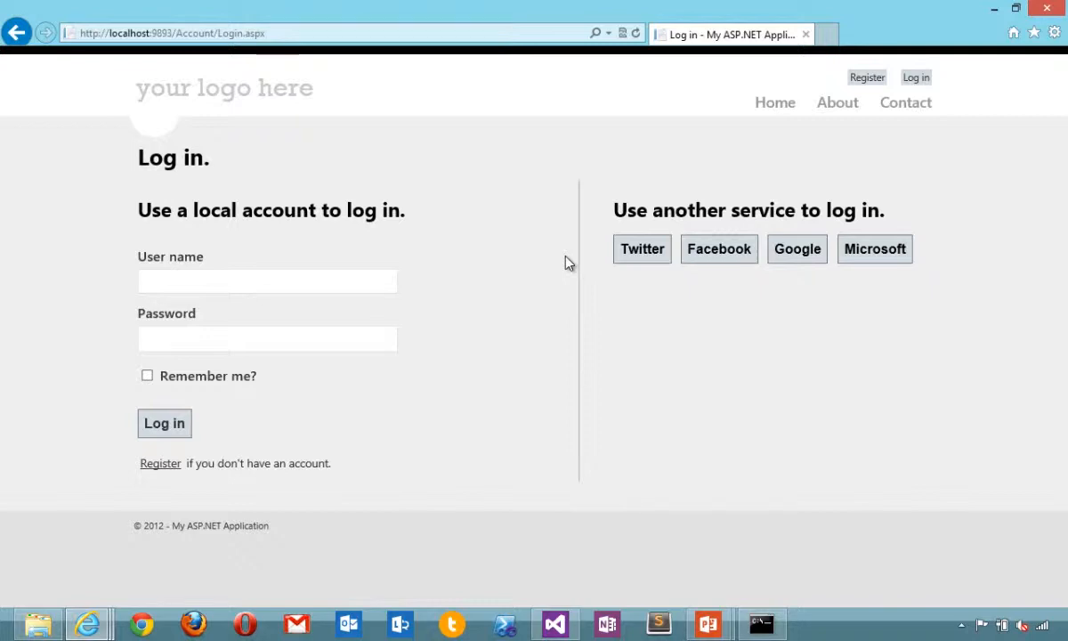
mouse_move(642, 252)
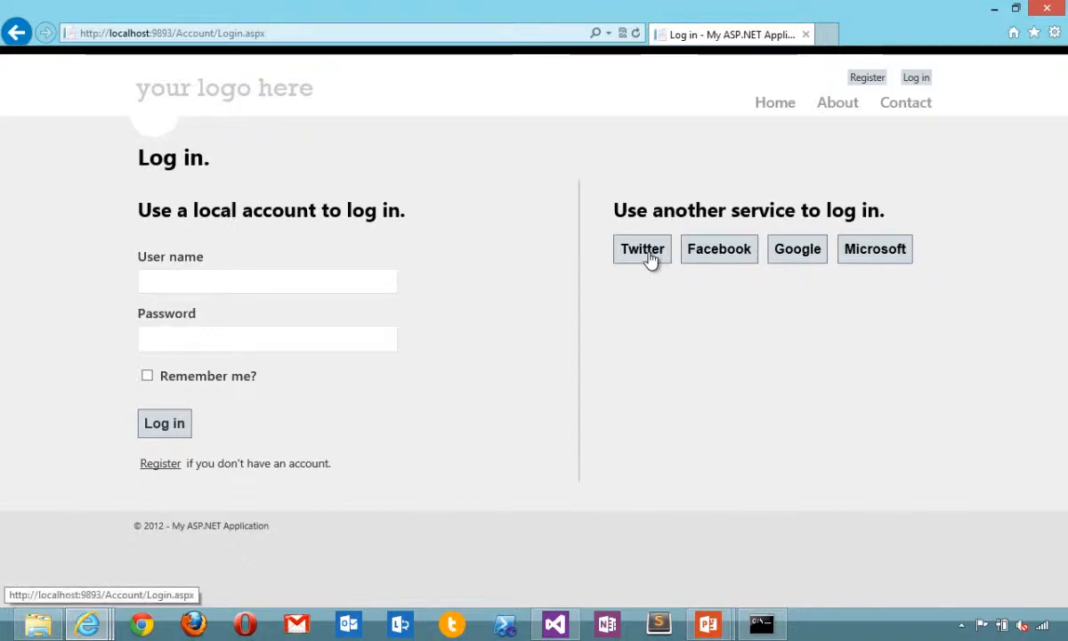
- Sign in via Twitter with the account password and register shanselman as a site login
click(641, 249)
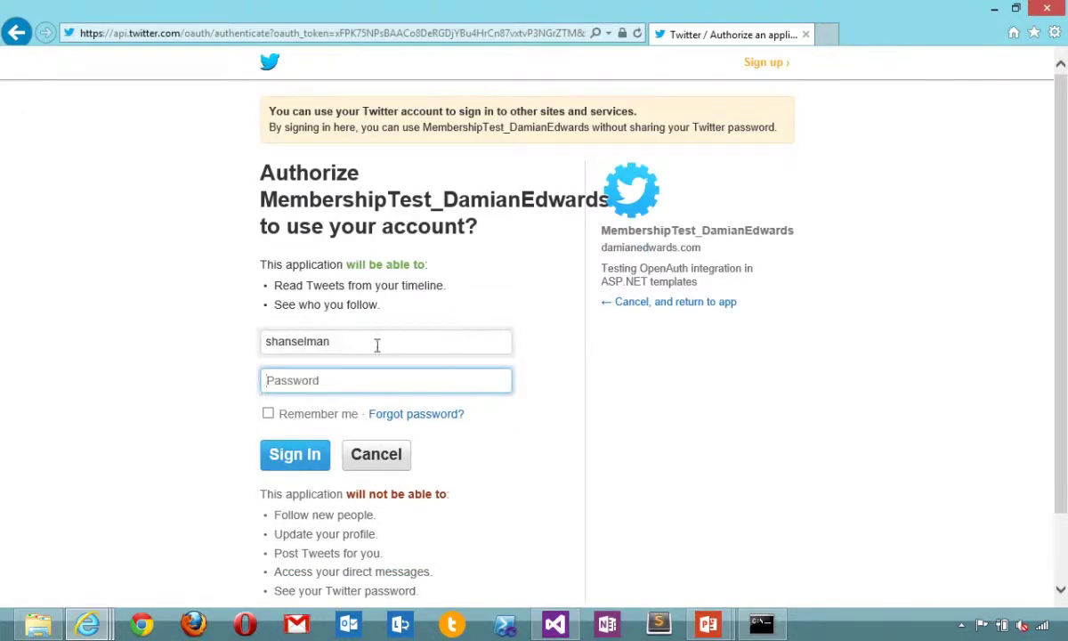
click(384, 381)
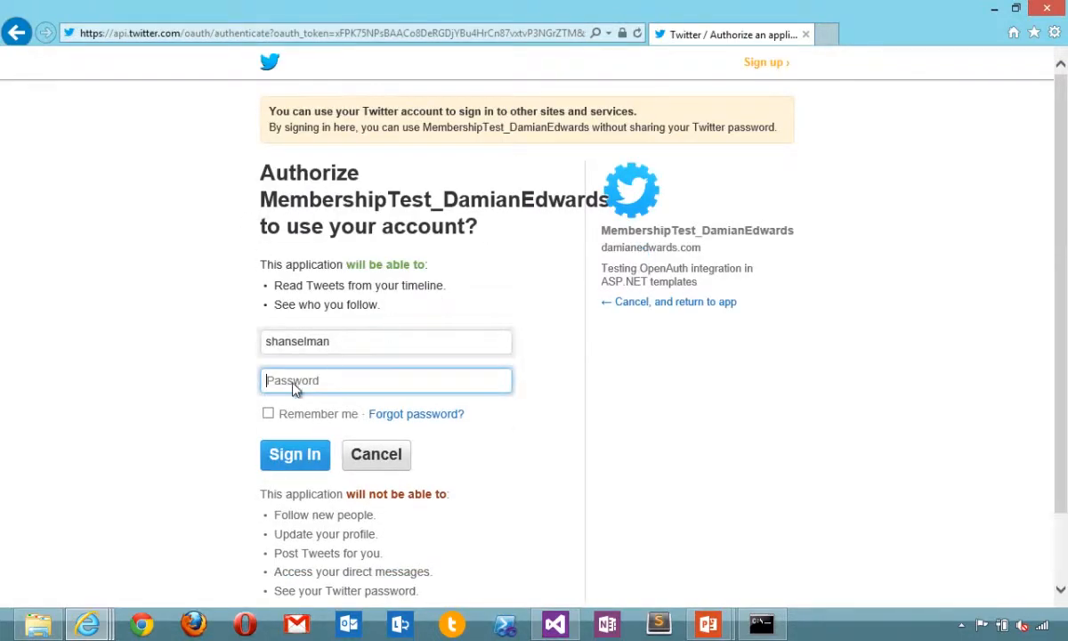
text(password)
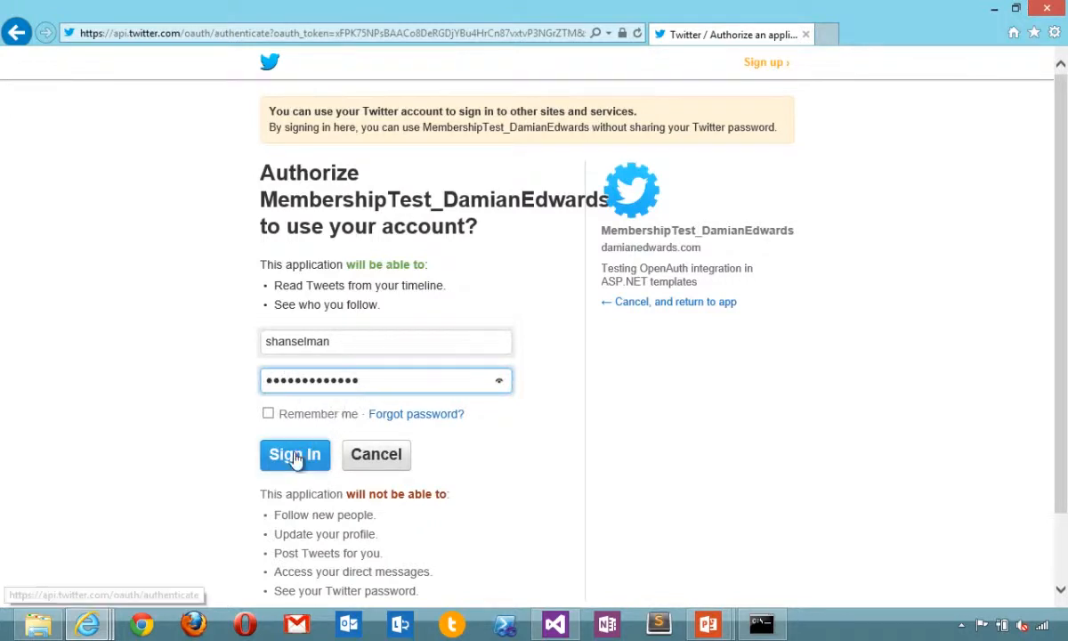
click(295, 453)
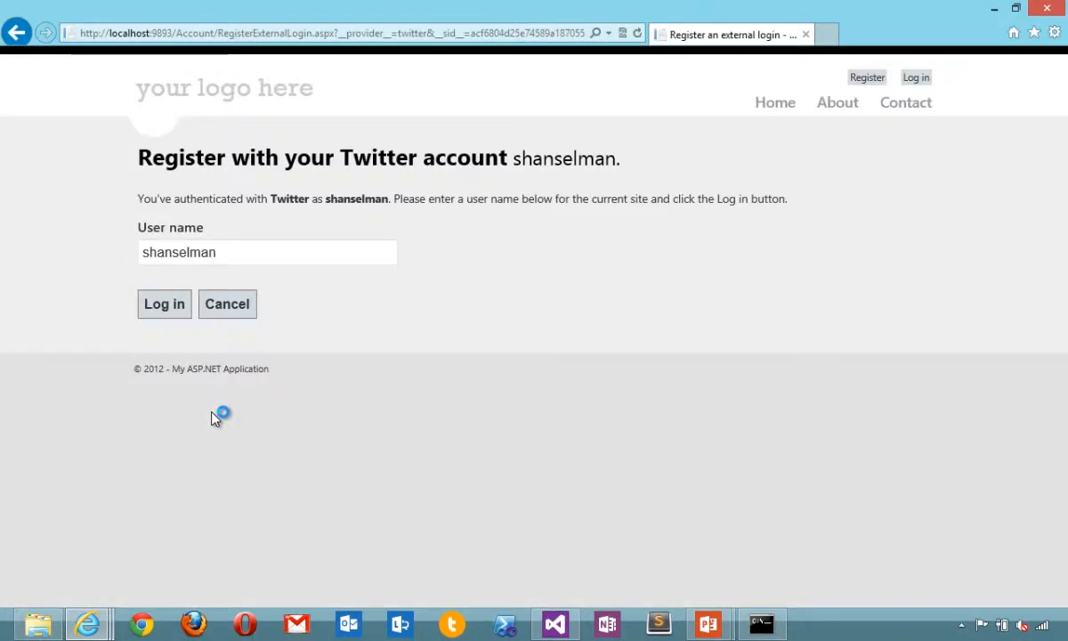
mouse_move(477, 156)
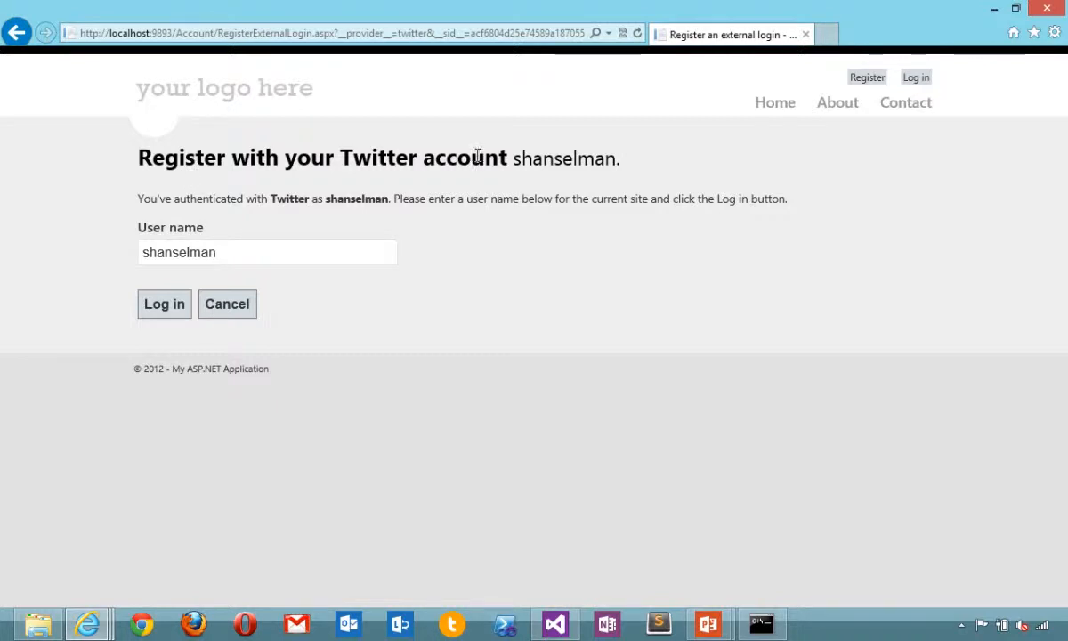
click(164, 302)
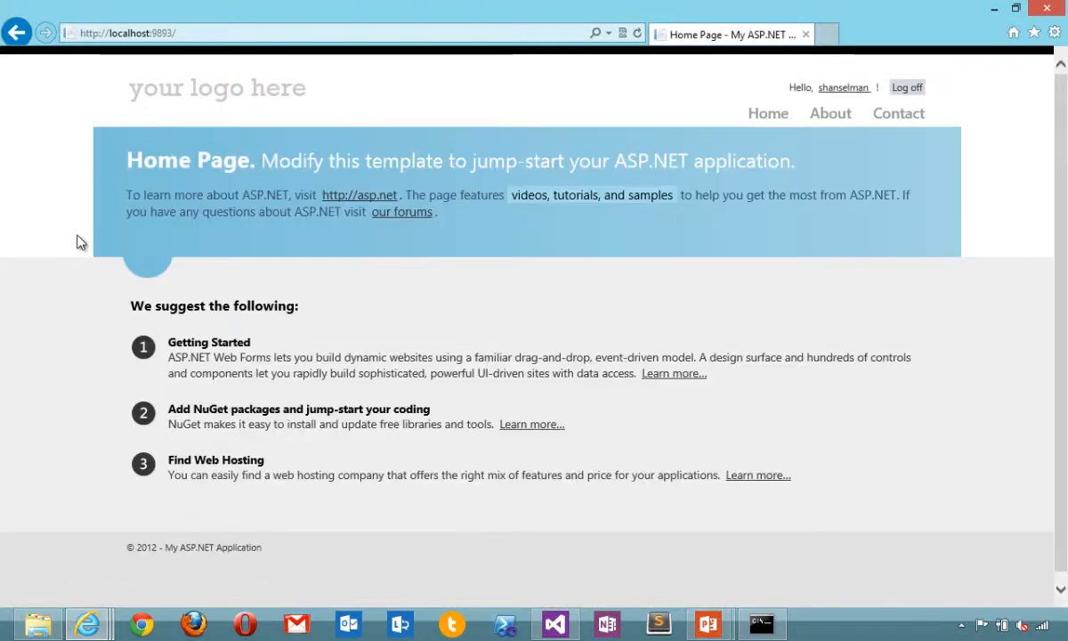
mouse_move(843, 87)
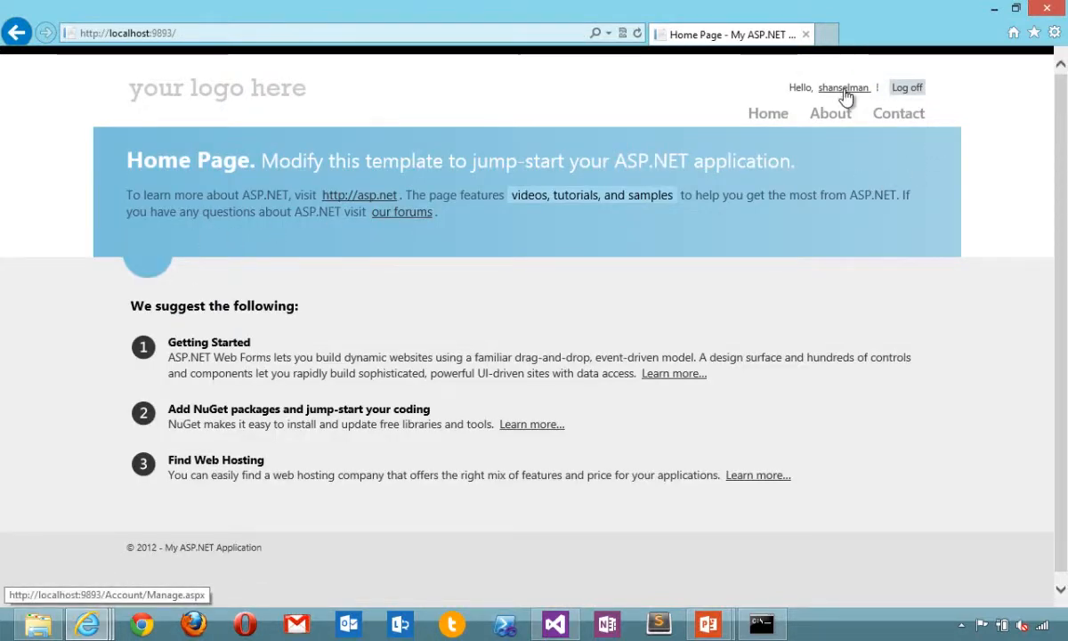
mouse_move(843, 87)
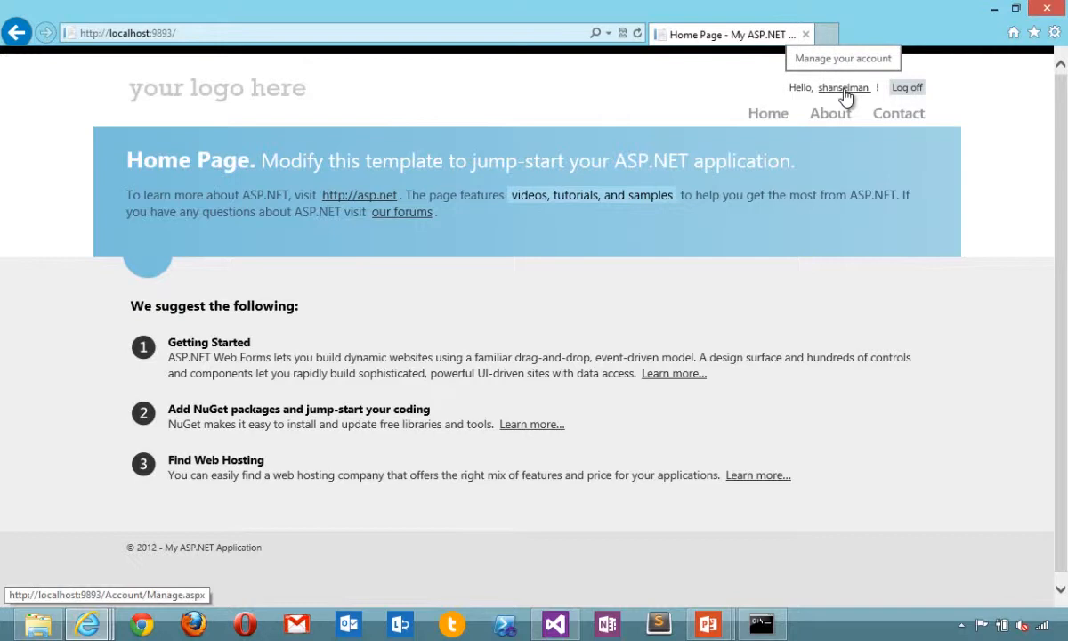
- On Manage Account, set a local password for shanselman and view Twitter under registered logins
click(843, 87)
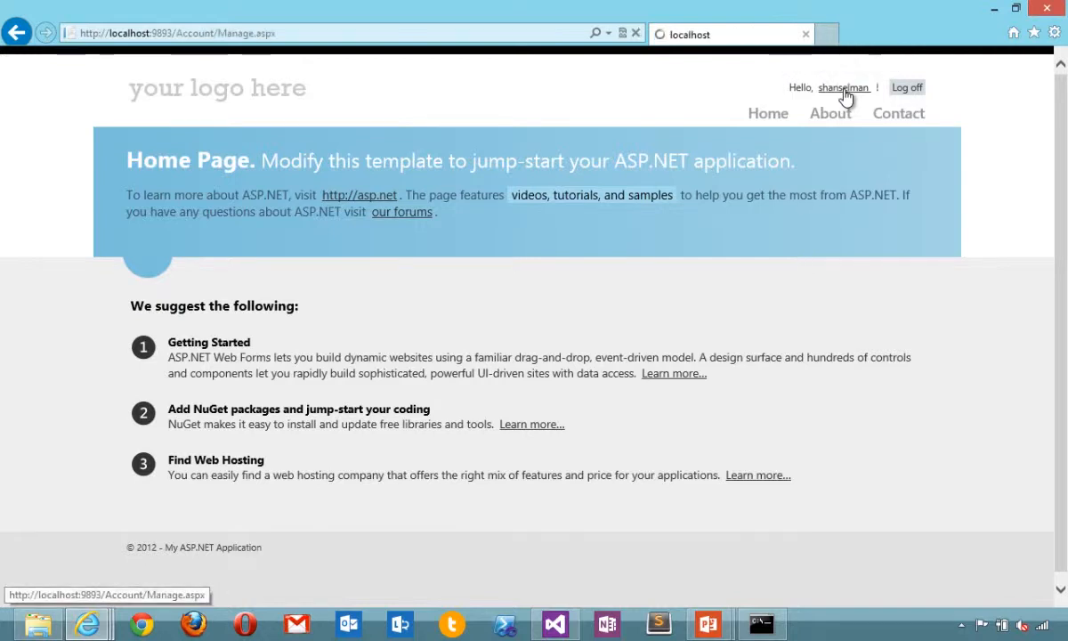
click(842, 87)
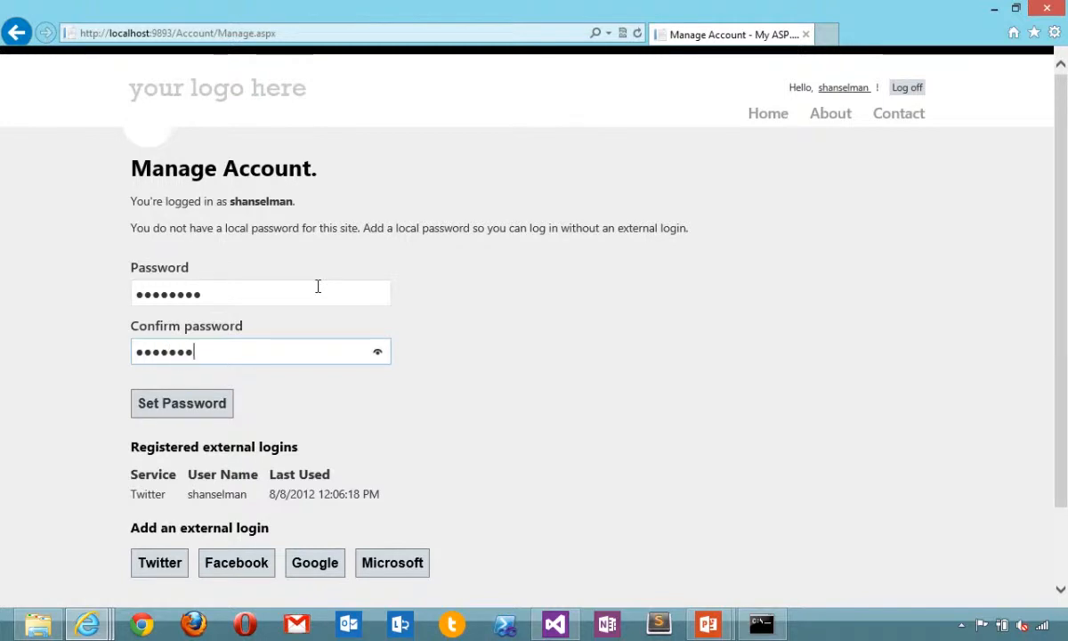
scroll(down, 3)
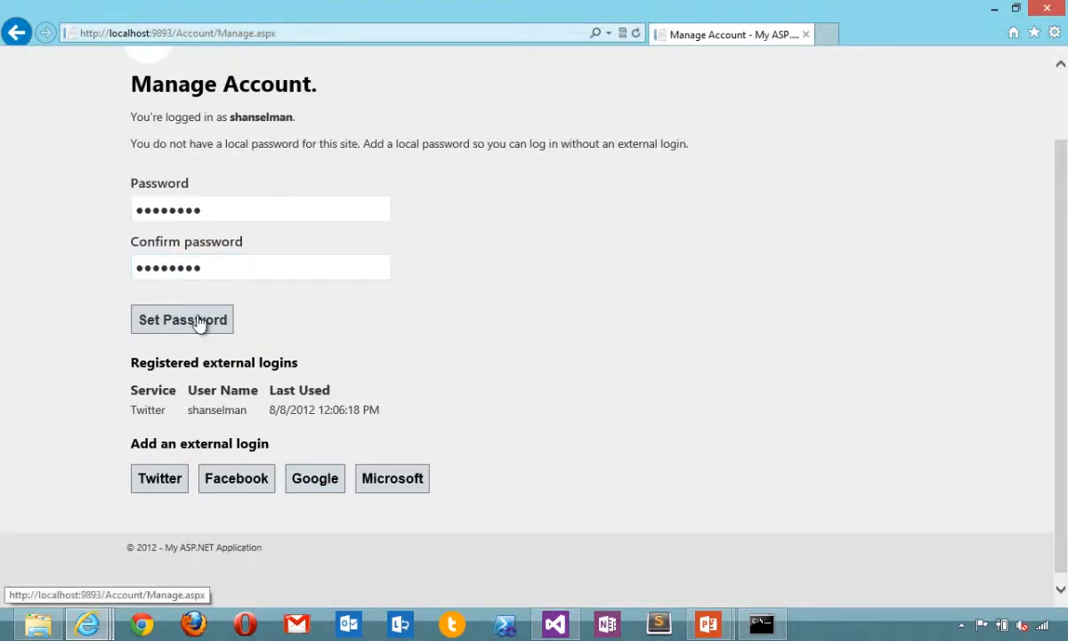
click(181, 319)
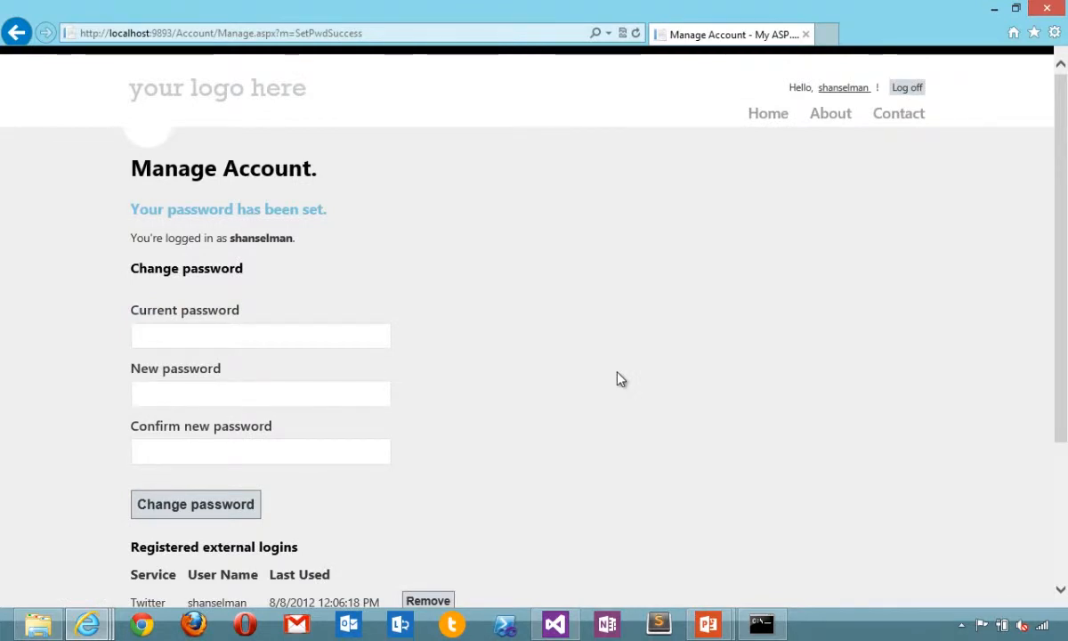
scroll(down, 3)
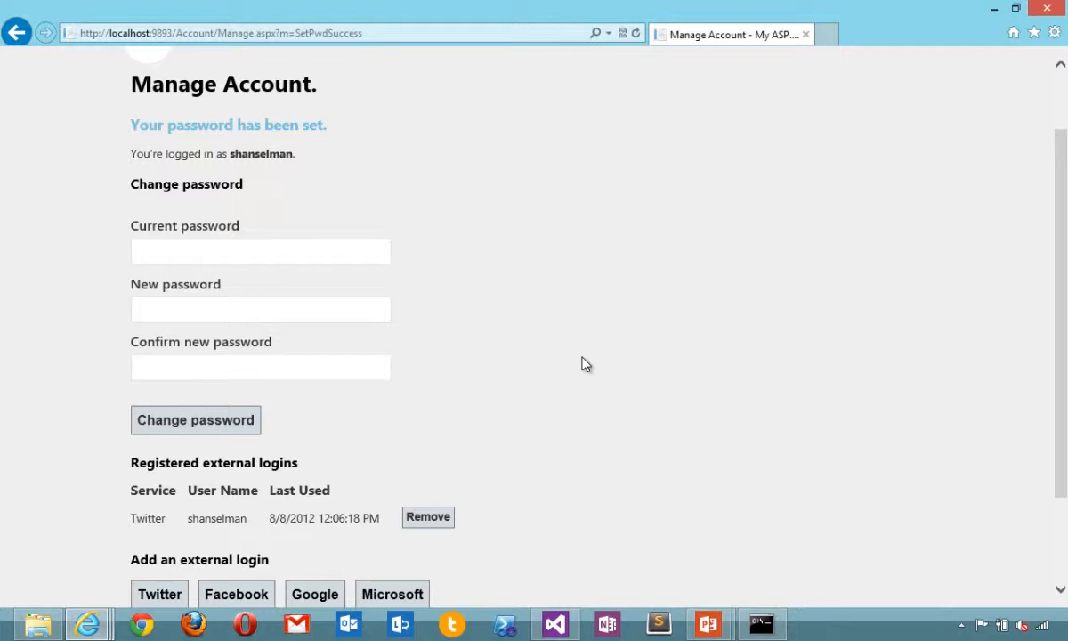
scroll(down, 3)
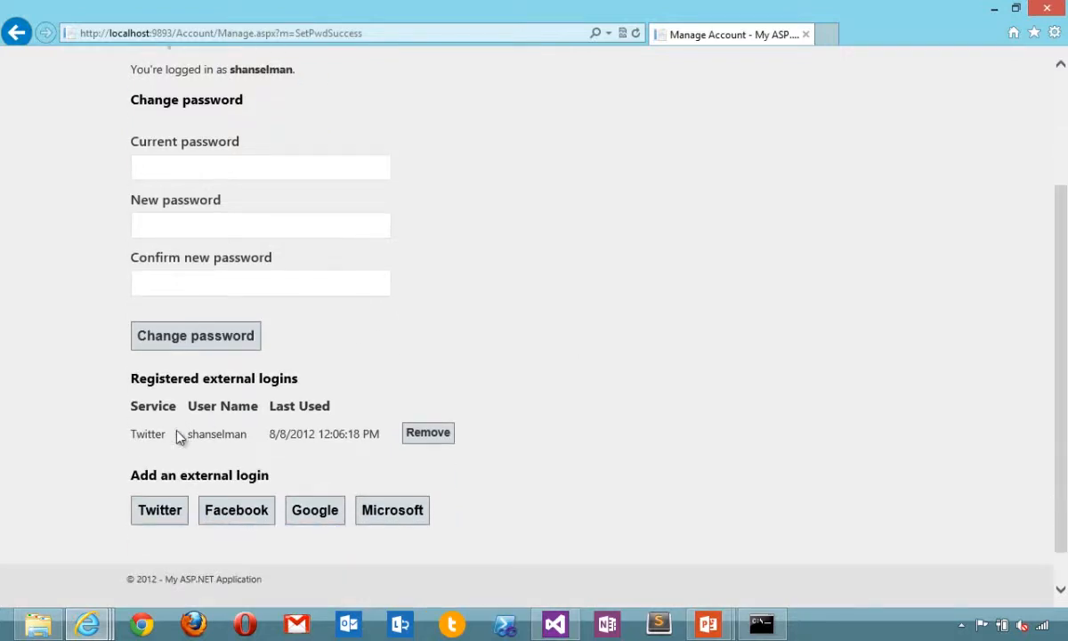
mouse_move(228, 463)
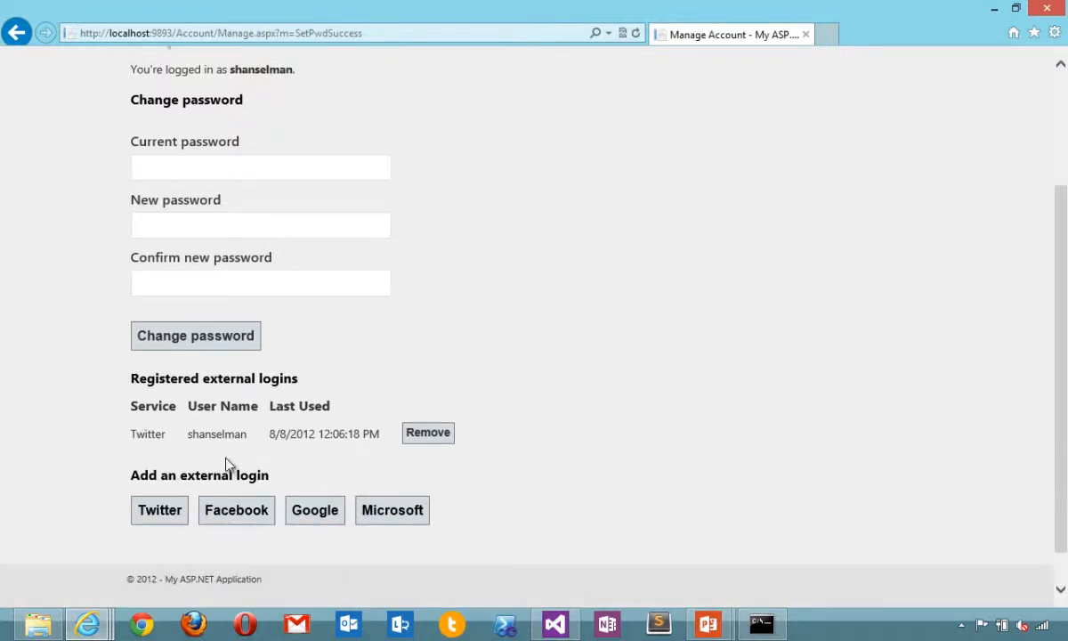
mouse_move(313, 508)
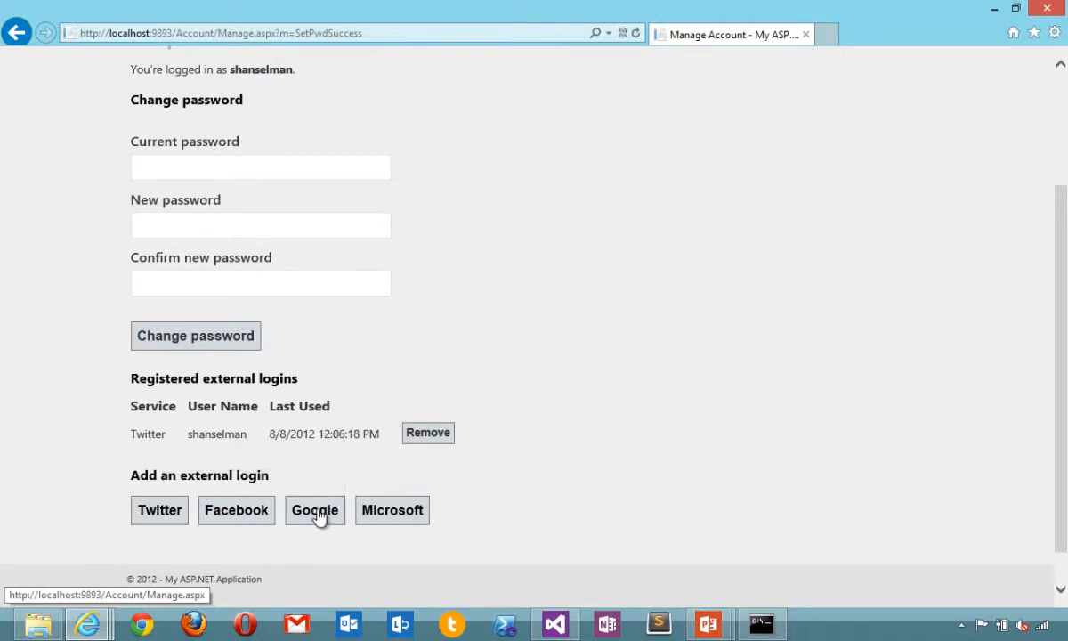
click(313, 508)
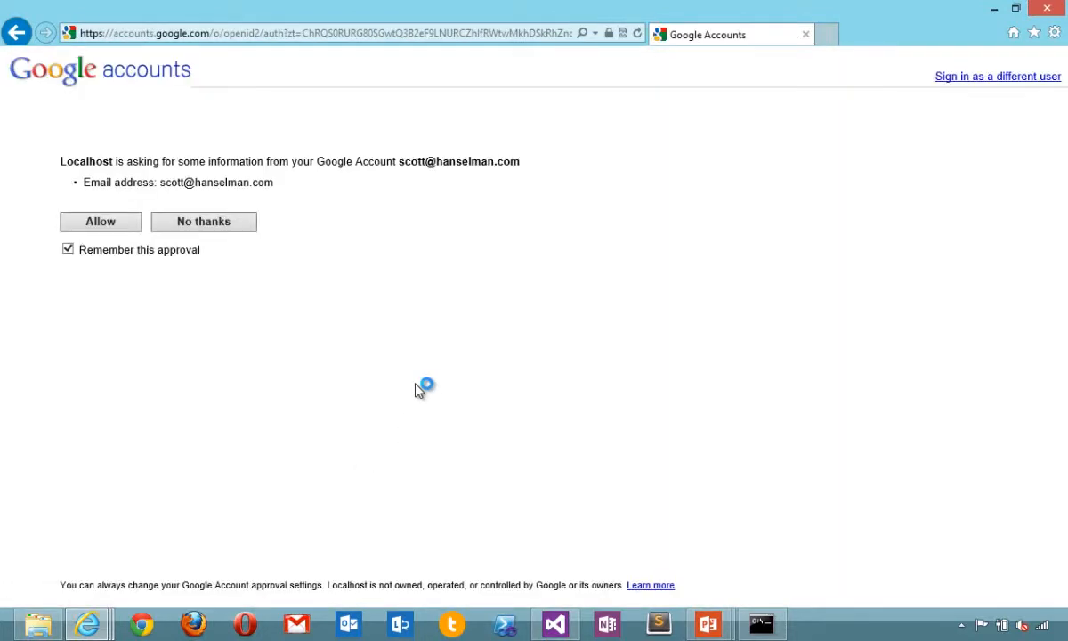
click(100, 221)
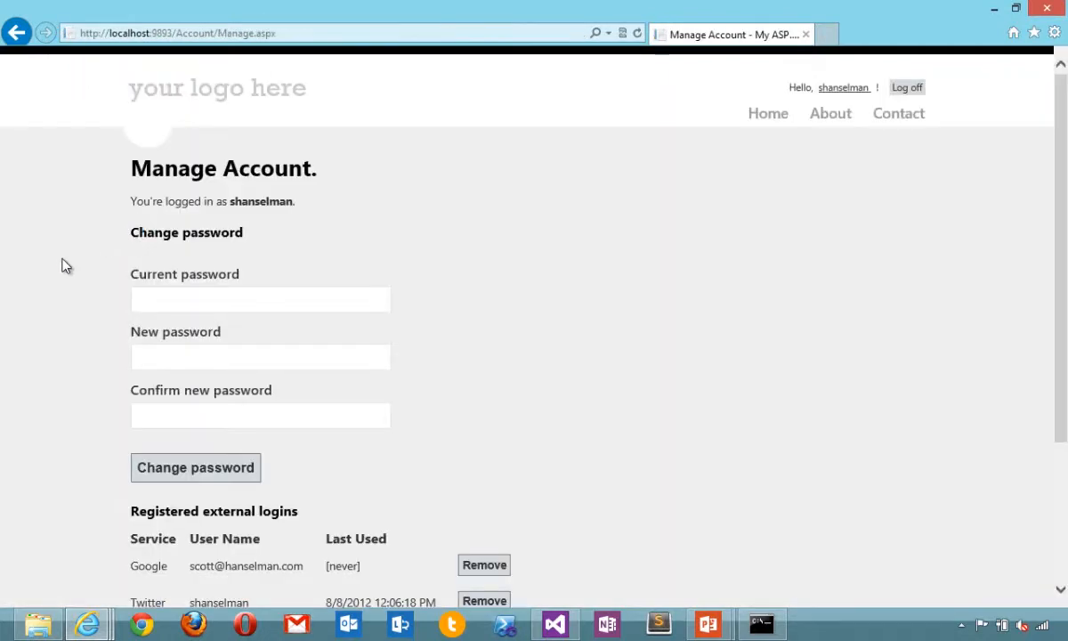
scroll(down, 3)
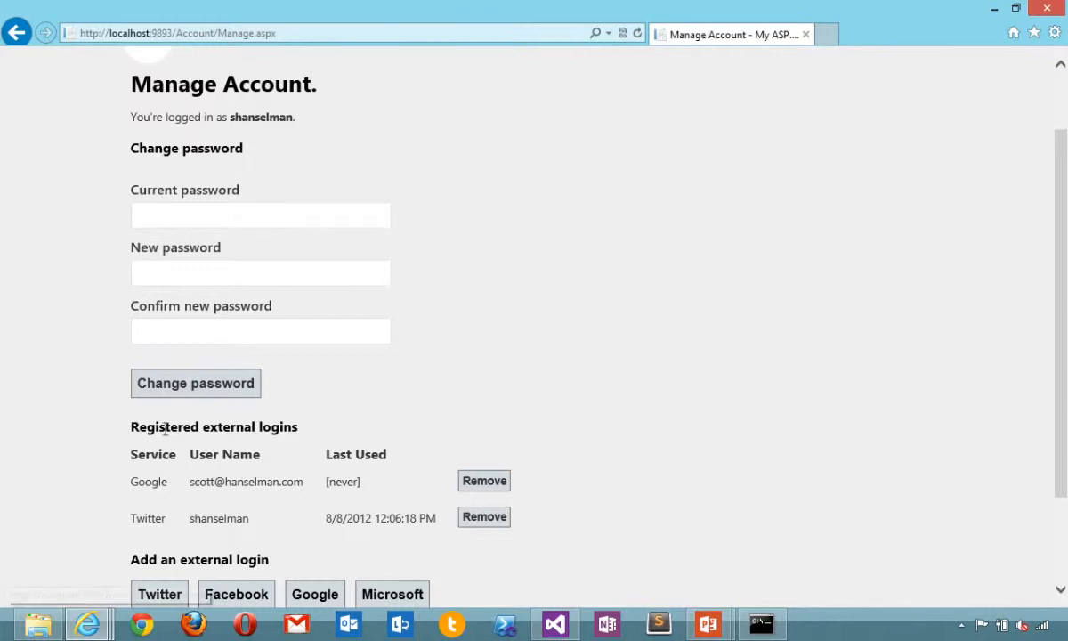
mouse_move(270, 527)
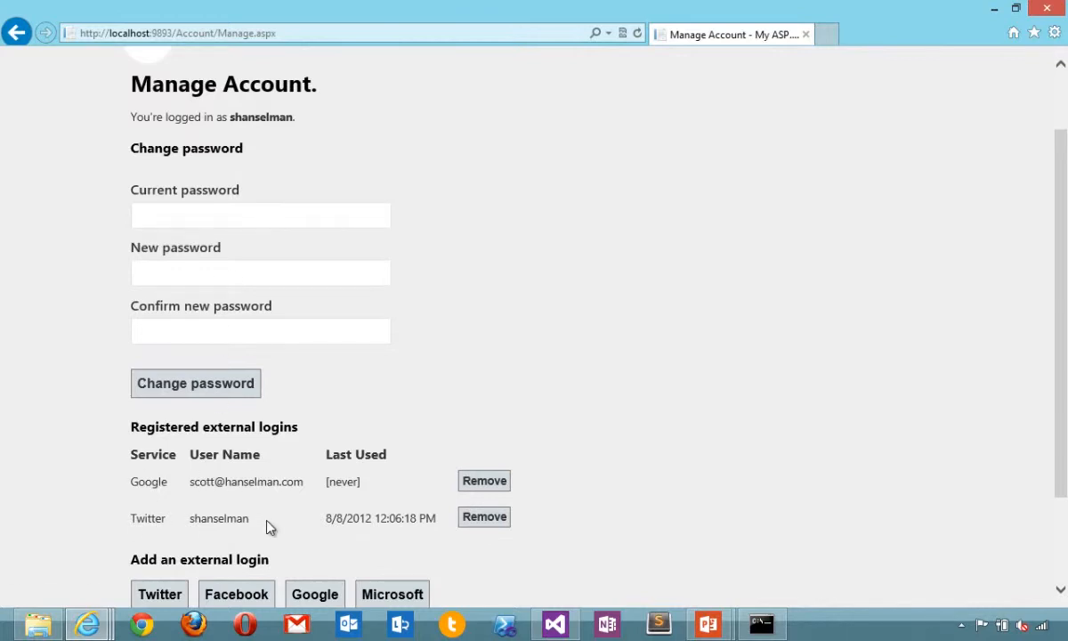